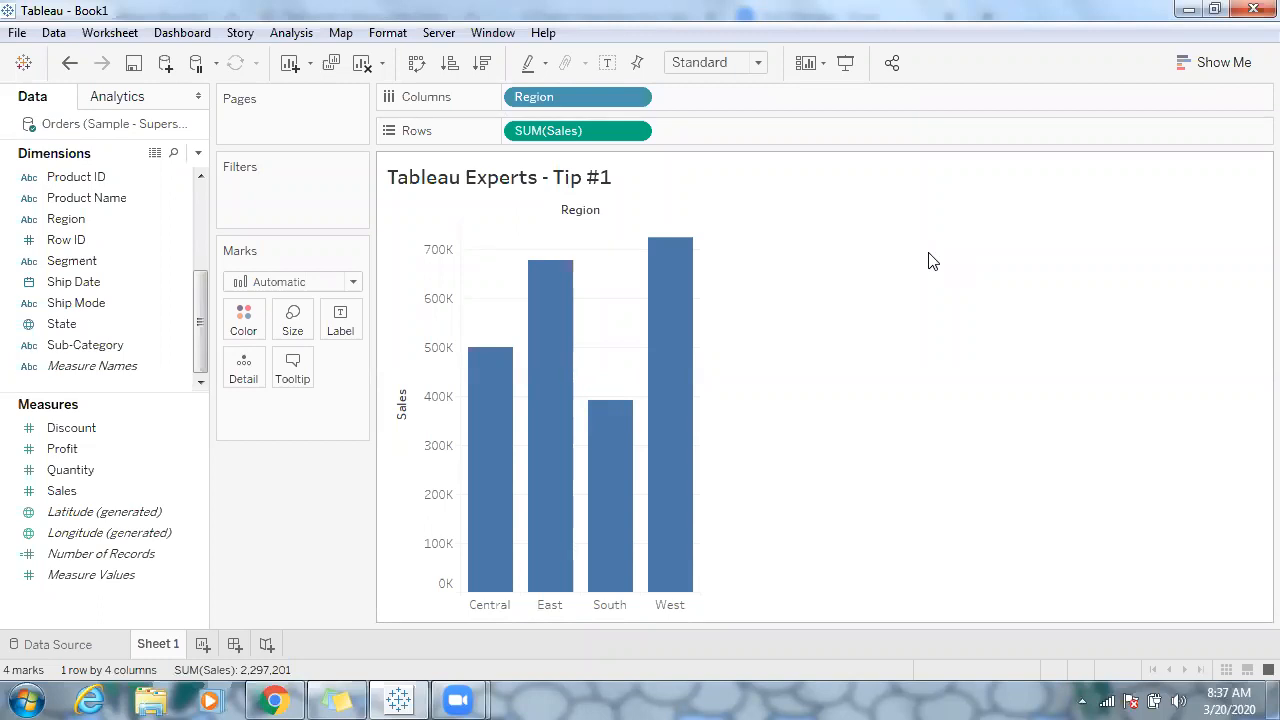
pyautogui.moveTo(88, 428)
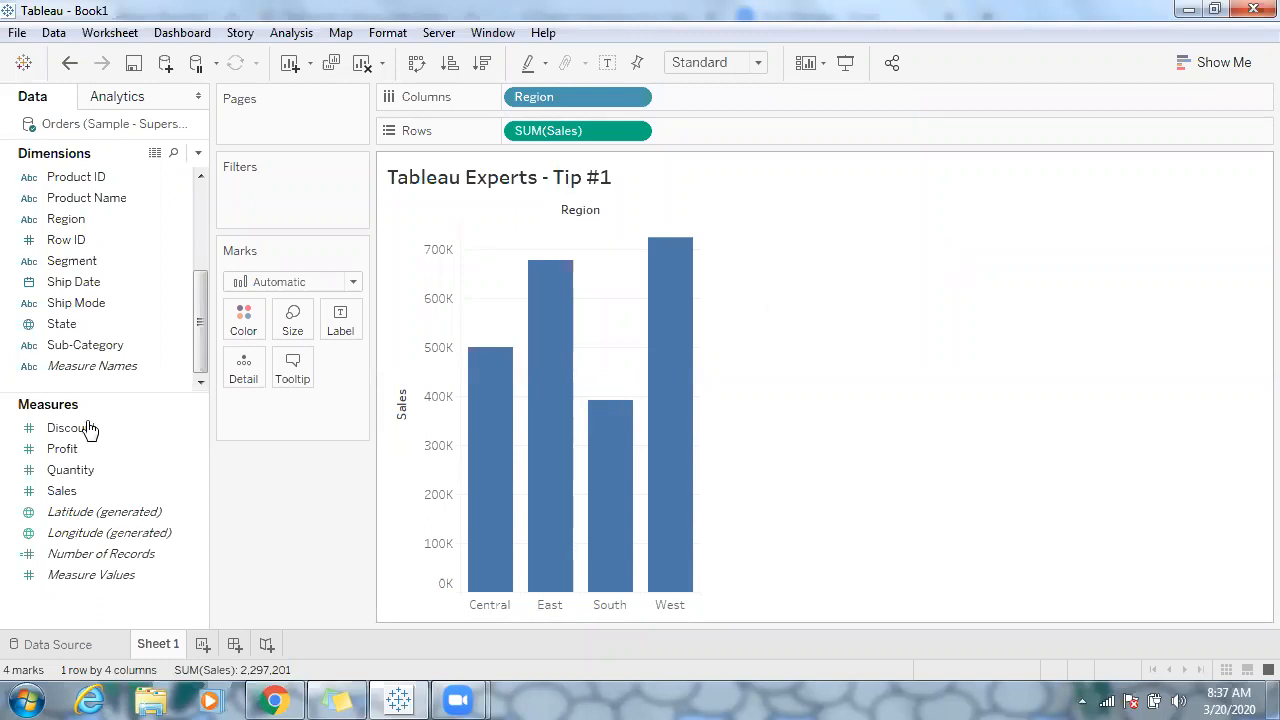
# Browse the Measures list and bring up the Data pane's new-field context menu
pyautogui.click(72, 428)
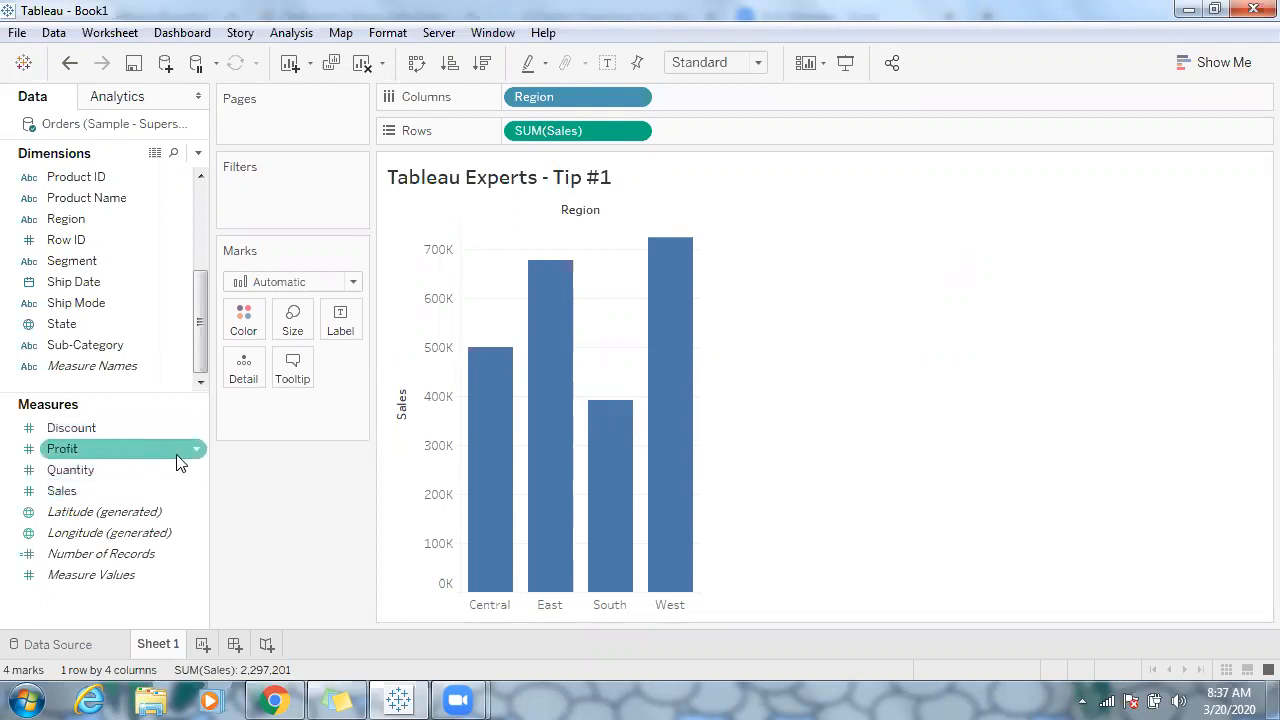
pyautogui.moveTo(112, 500)
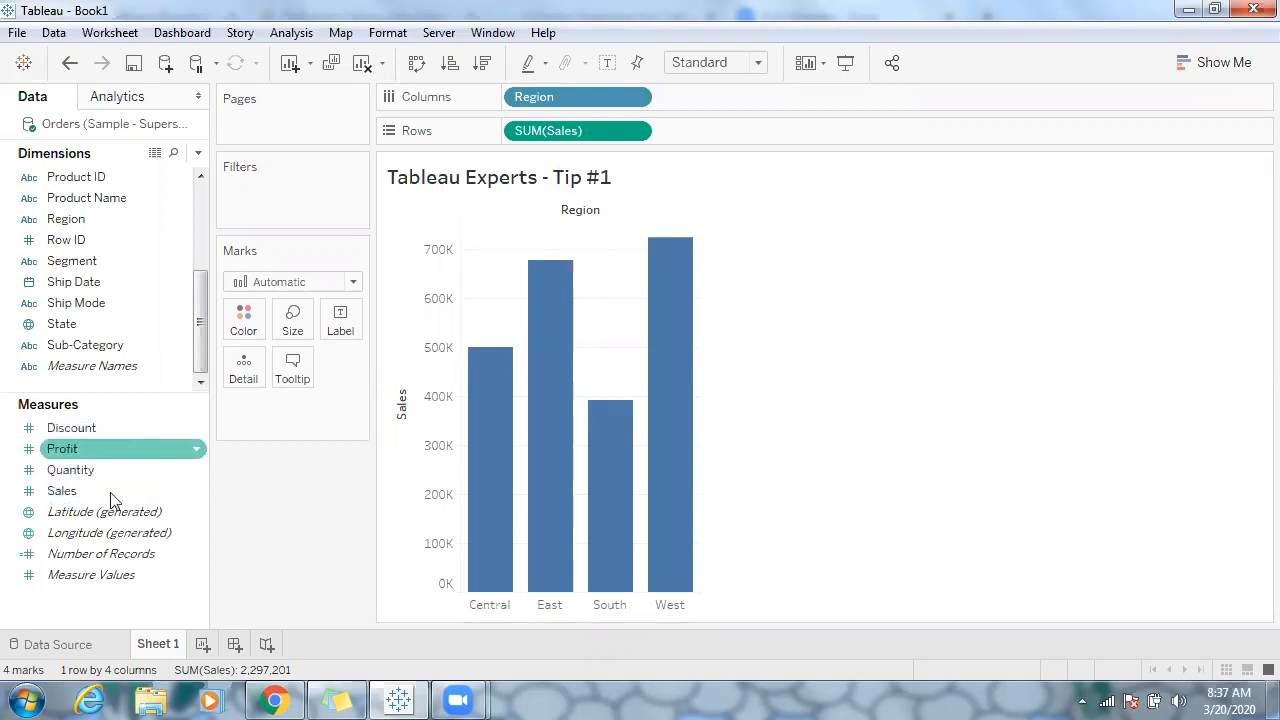
pyautogui.click(104, 512)
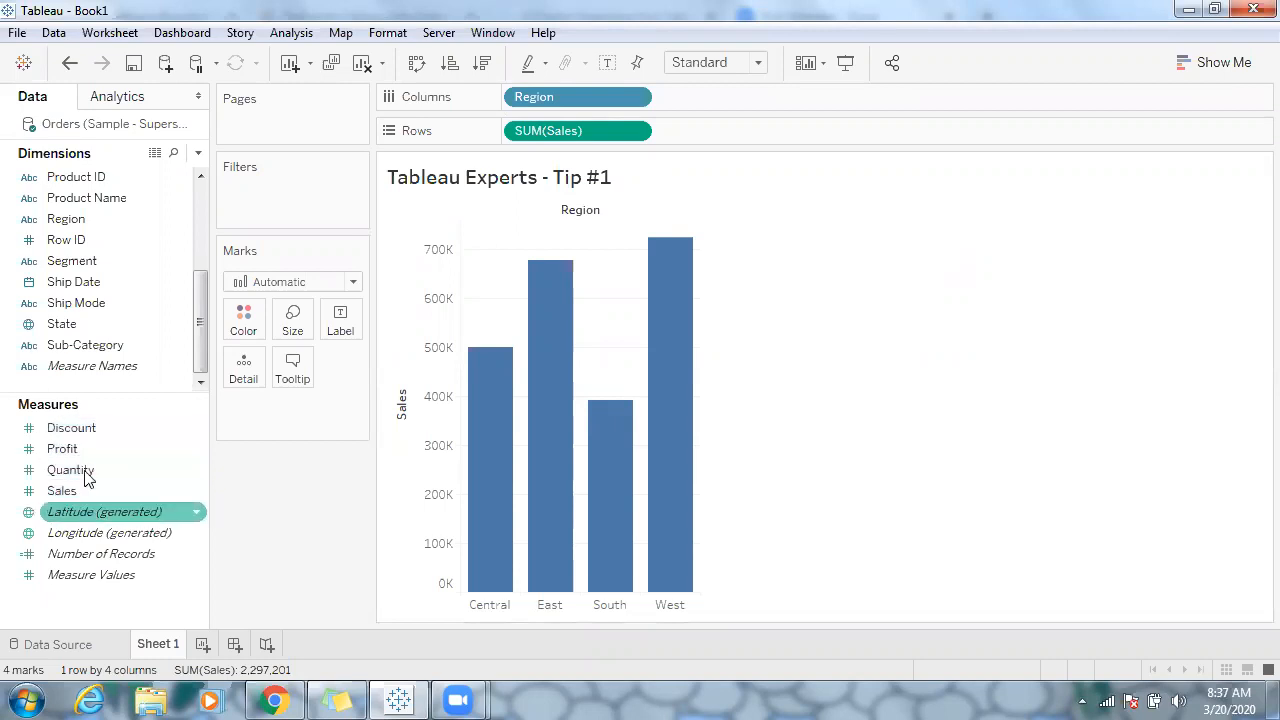
pyautogui.click(72, 428)
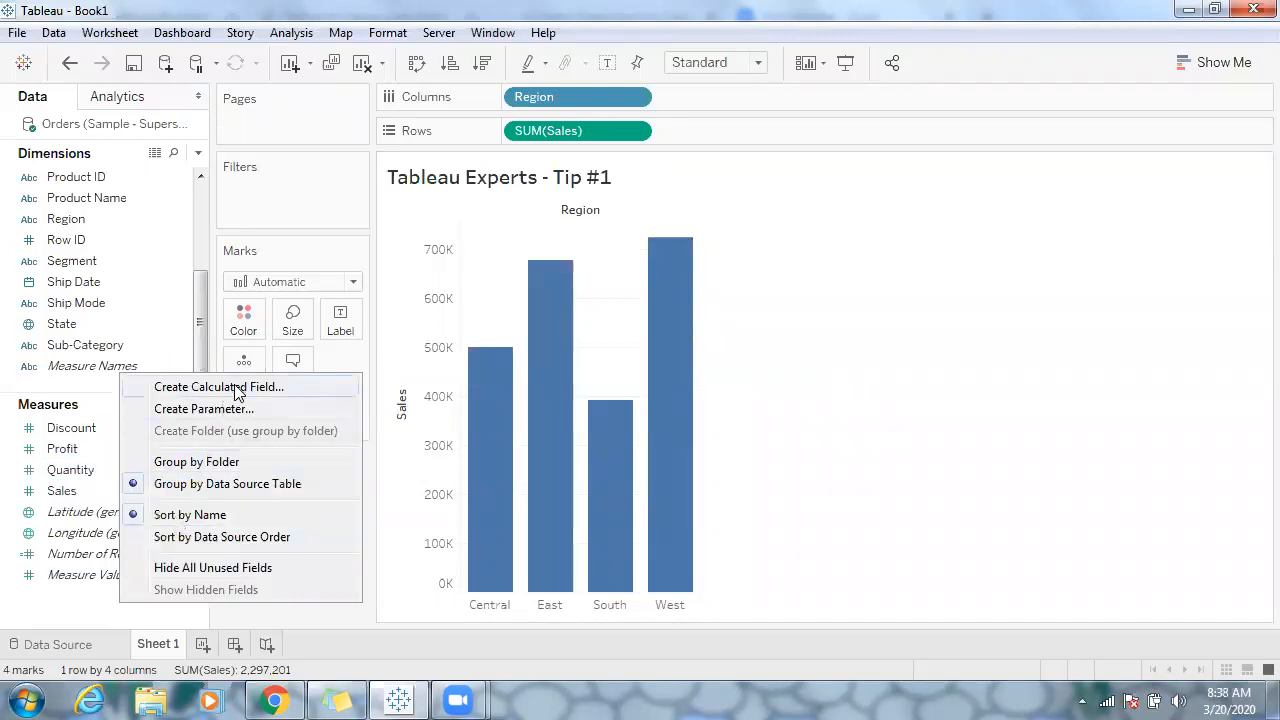
# Start a calculated field with formula IF [Region]="Central" THEN [Sales] END
pyautogui.click(218, 386)
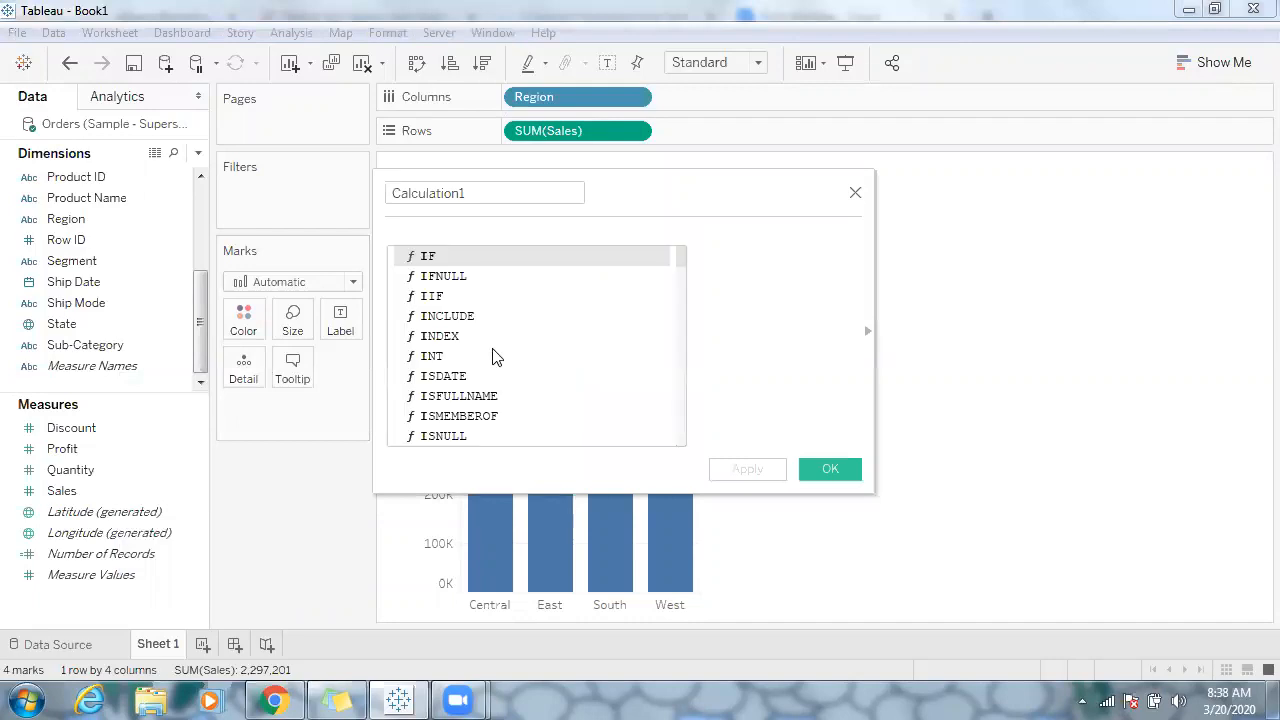
pyautogui.write('if region')
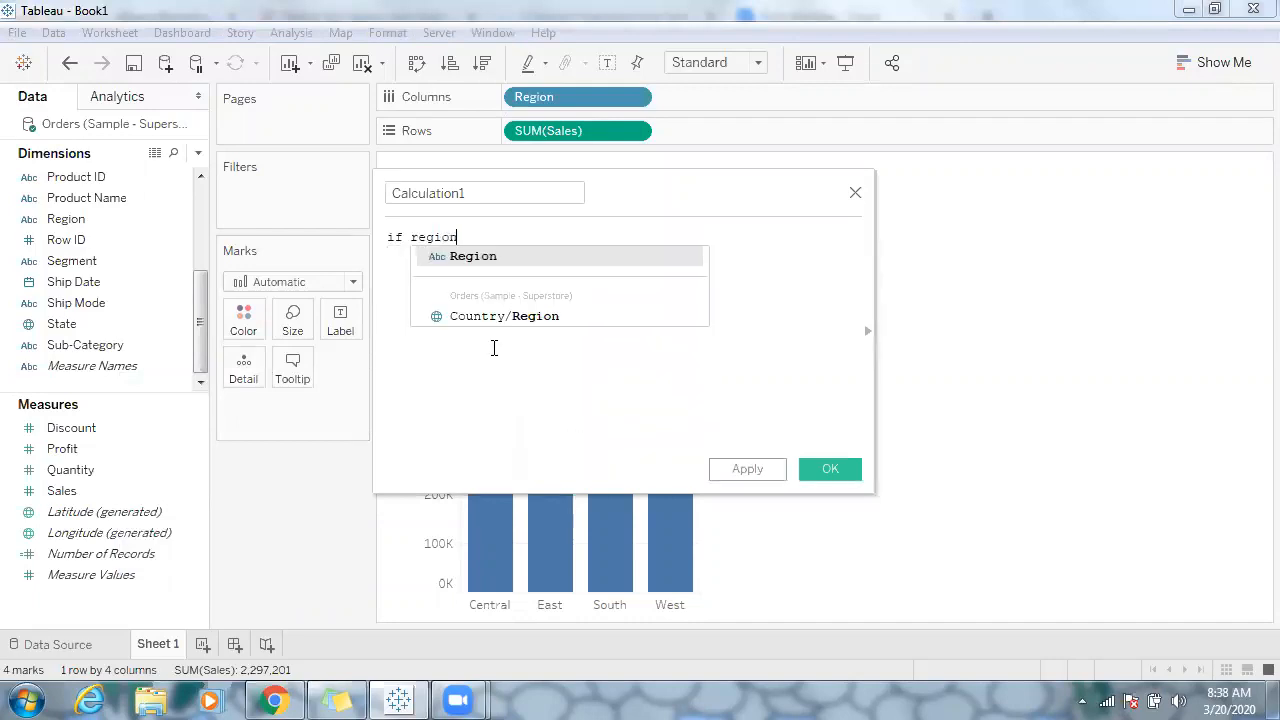
pyautogui.click(474, 256)
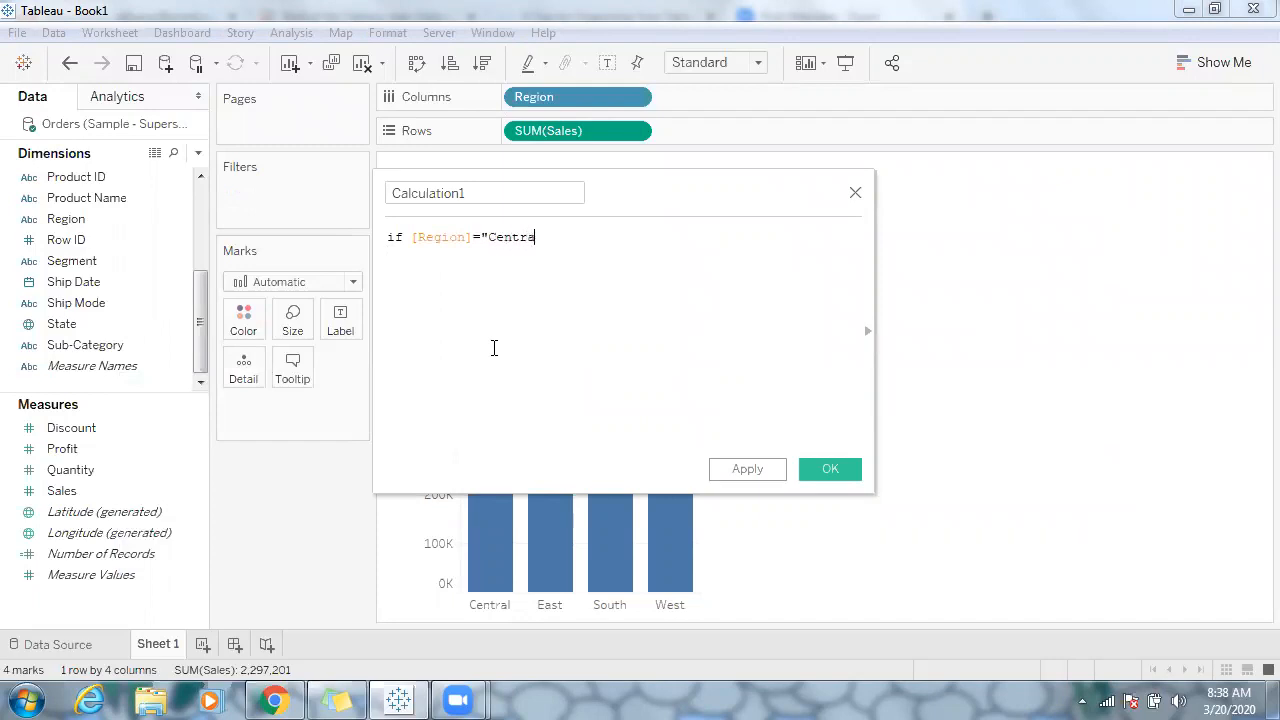
pyautogui.write('al"')
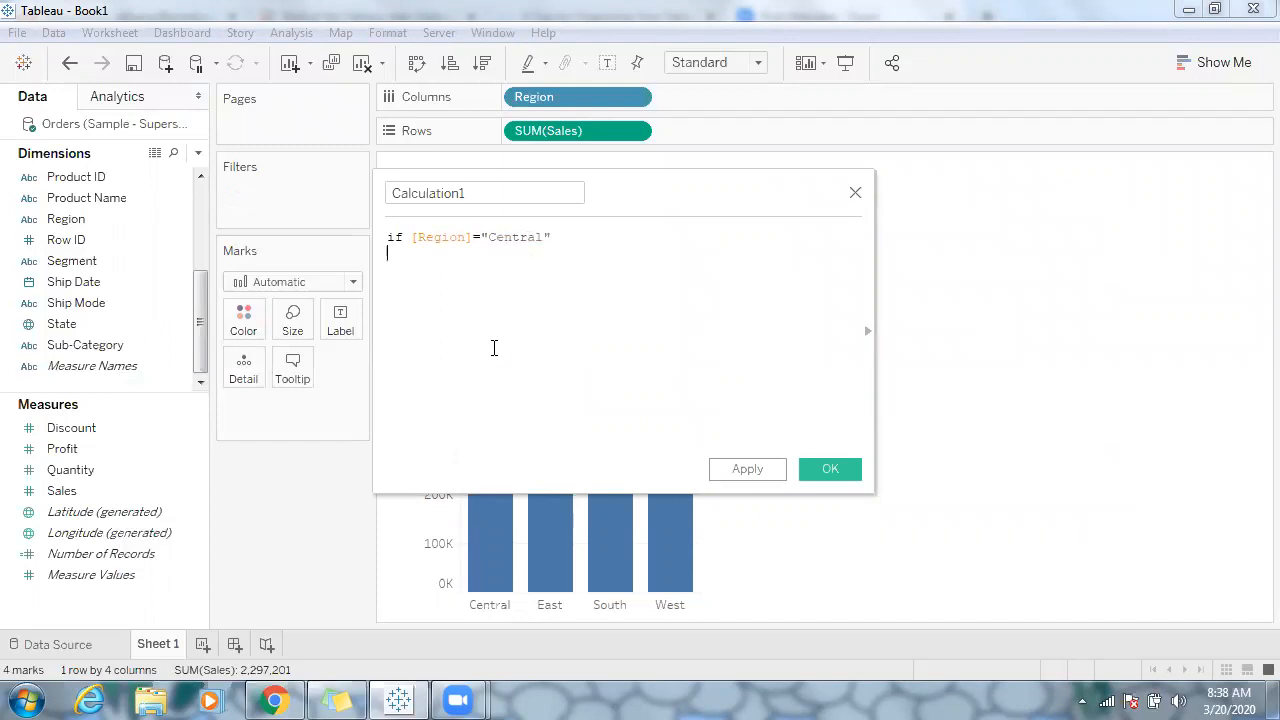
pyautogui.write('THEN')
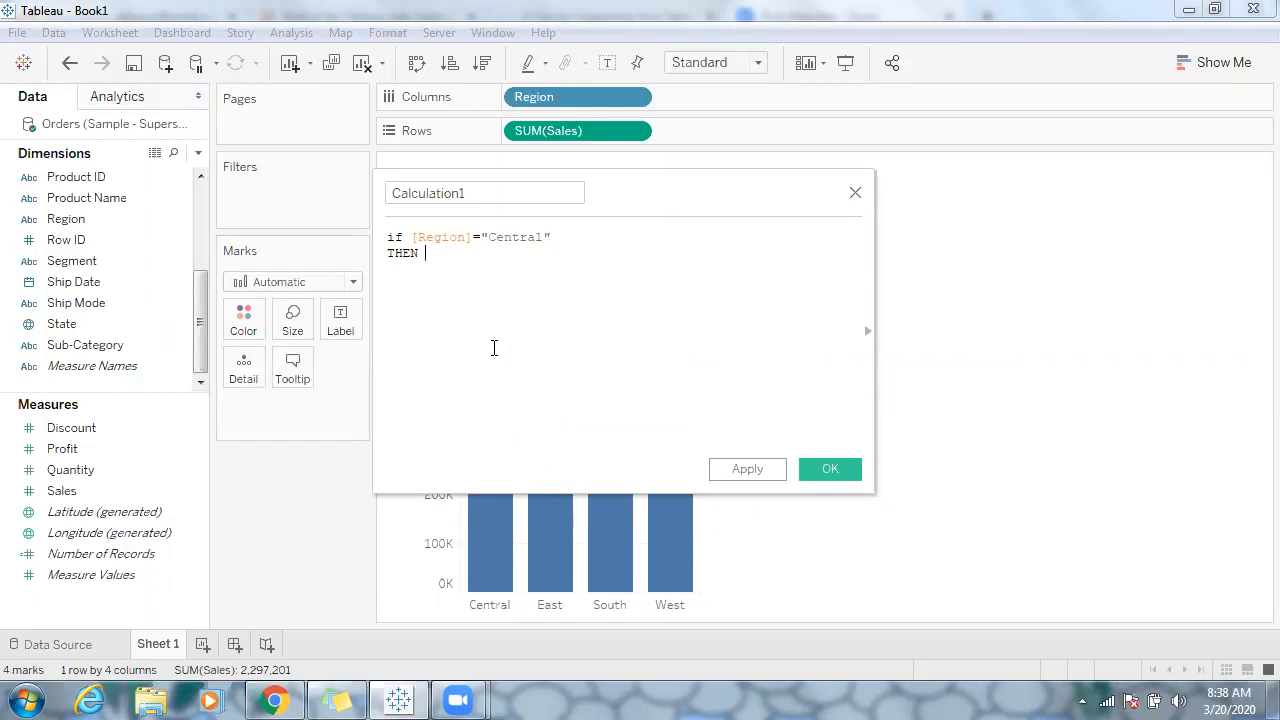
pyautogui.write('[Sales]')
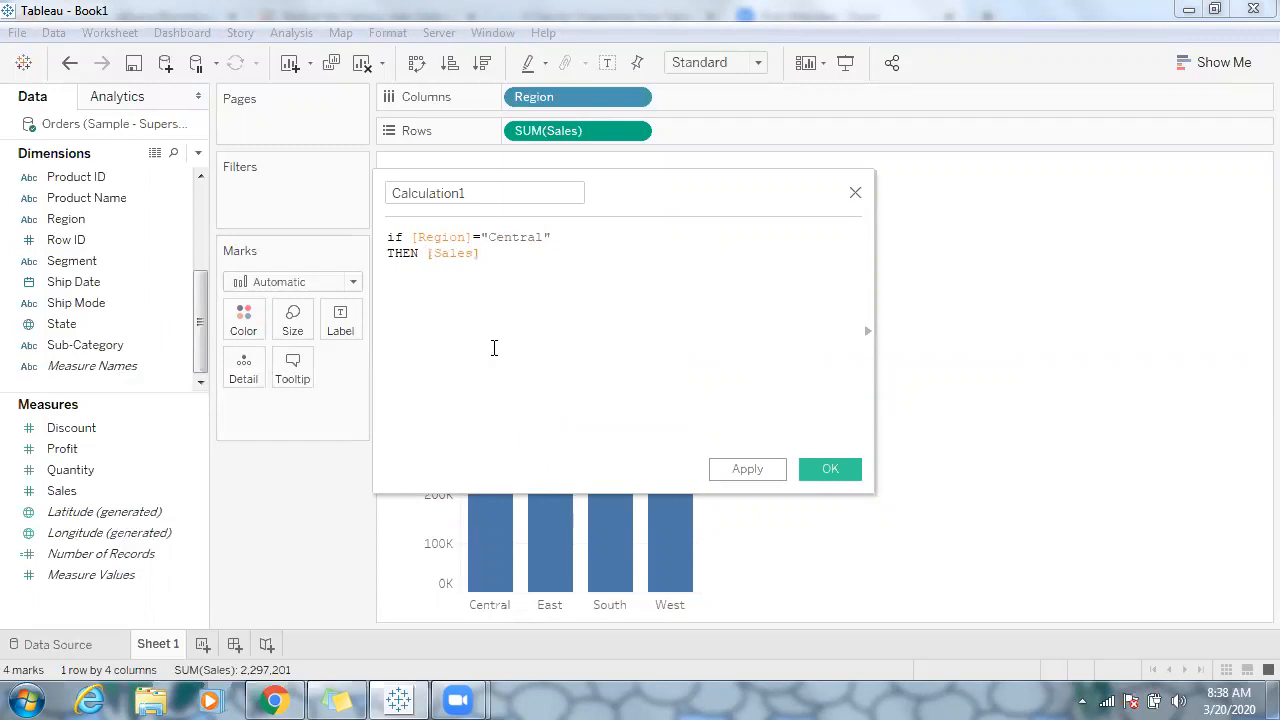
pyautogui.write('END')
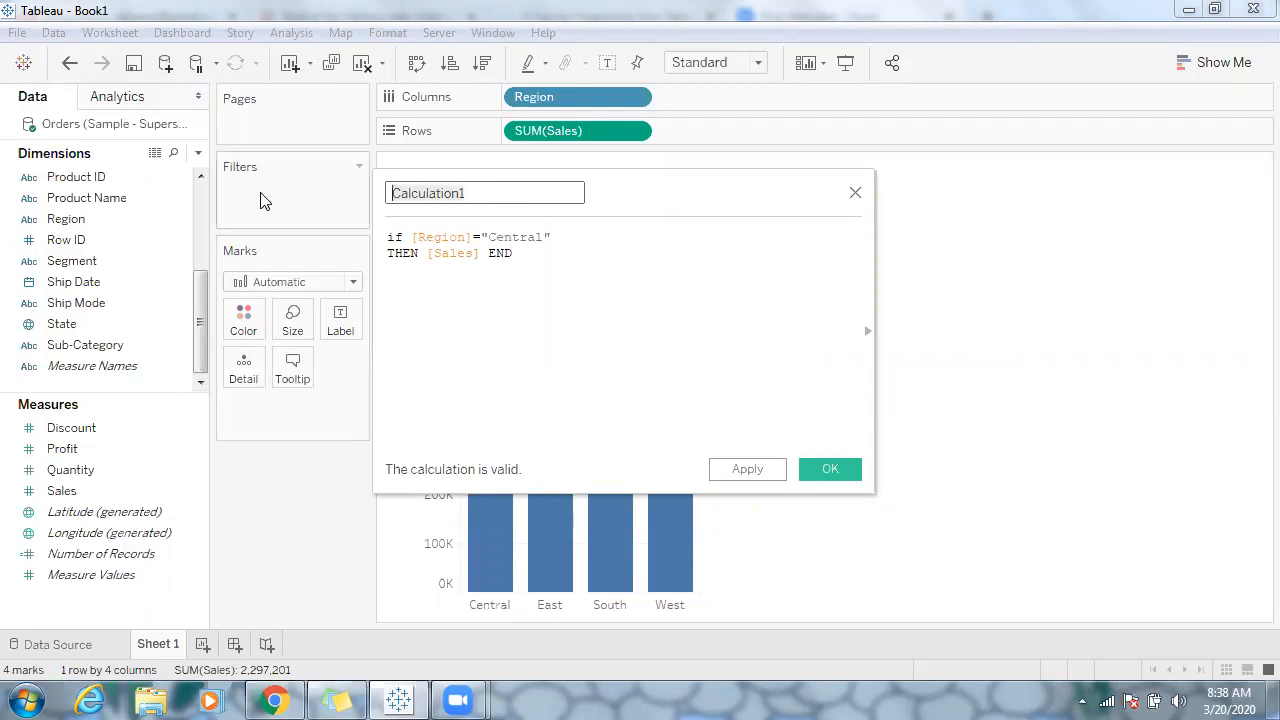
# Name the calculated field 'Central Sales' and save it as a new measure
pyautogui.write('Central')
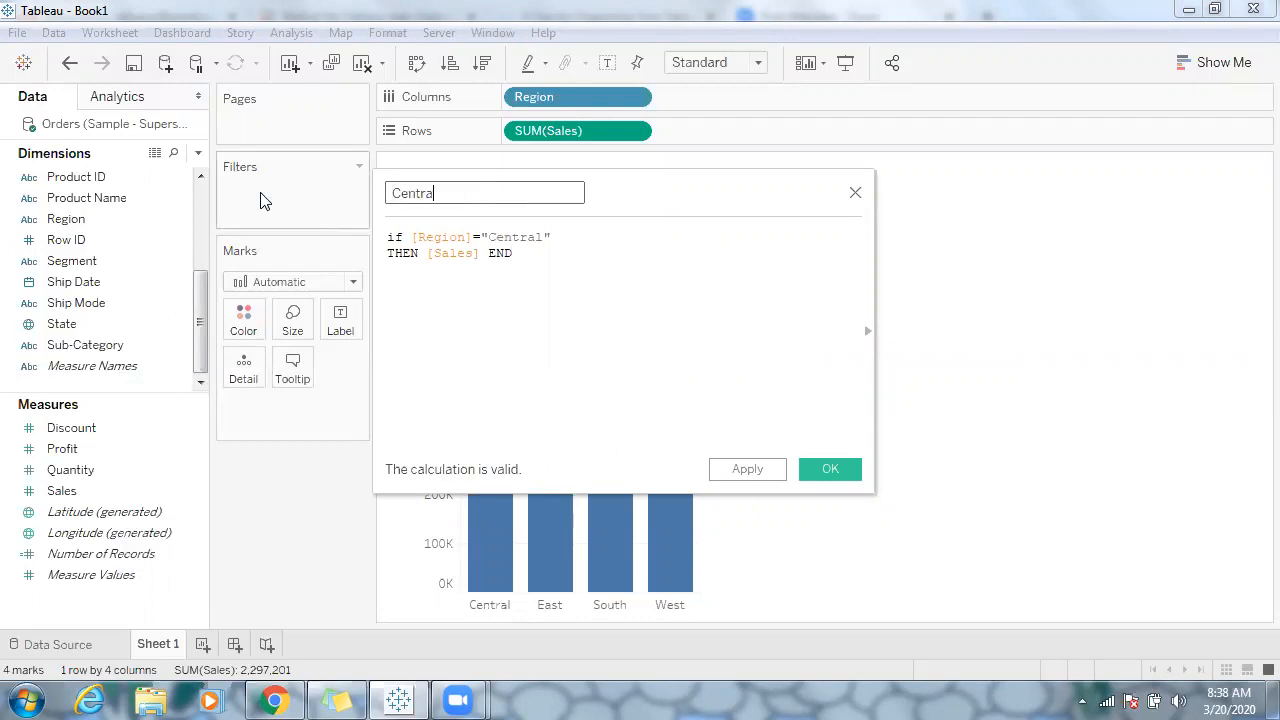
pyautogui.write('Sales')
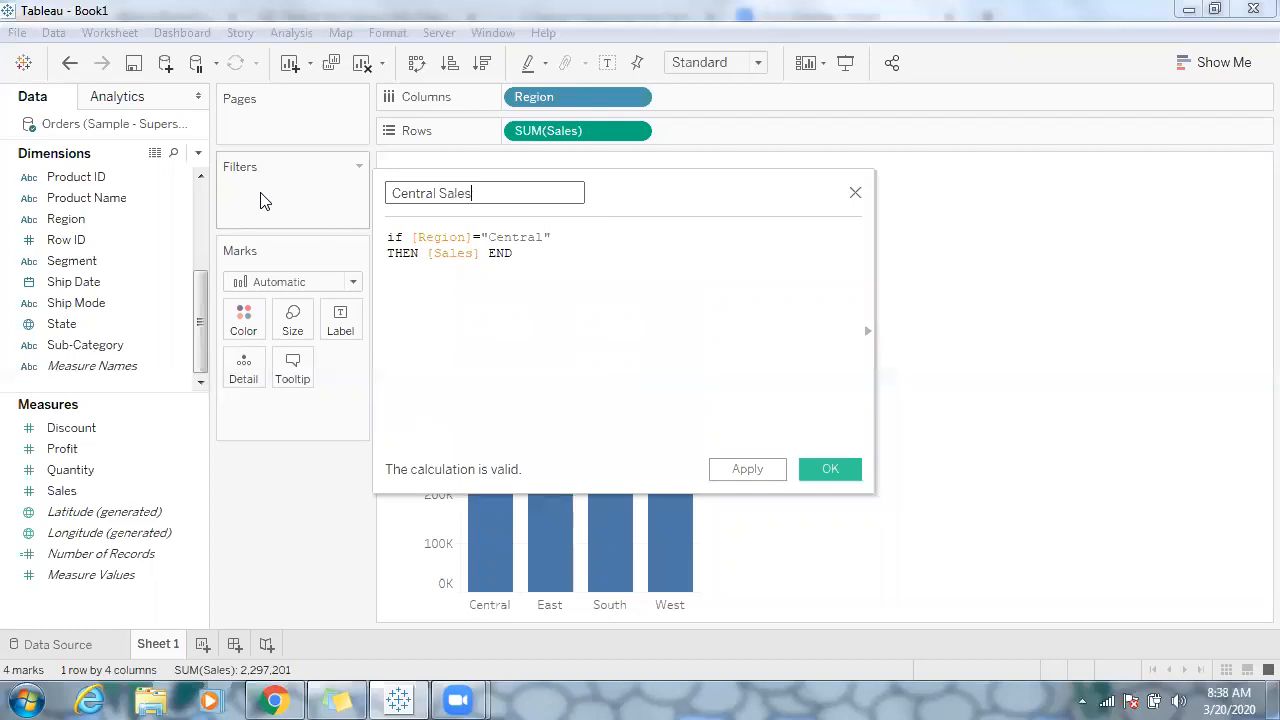
pyautogui.click(828, 468)
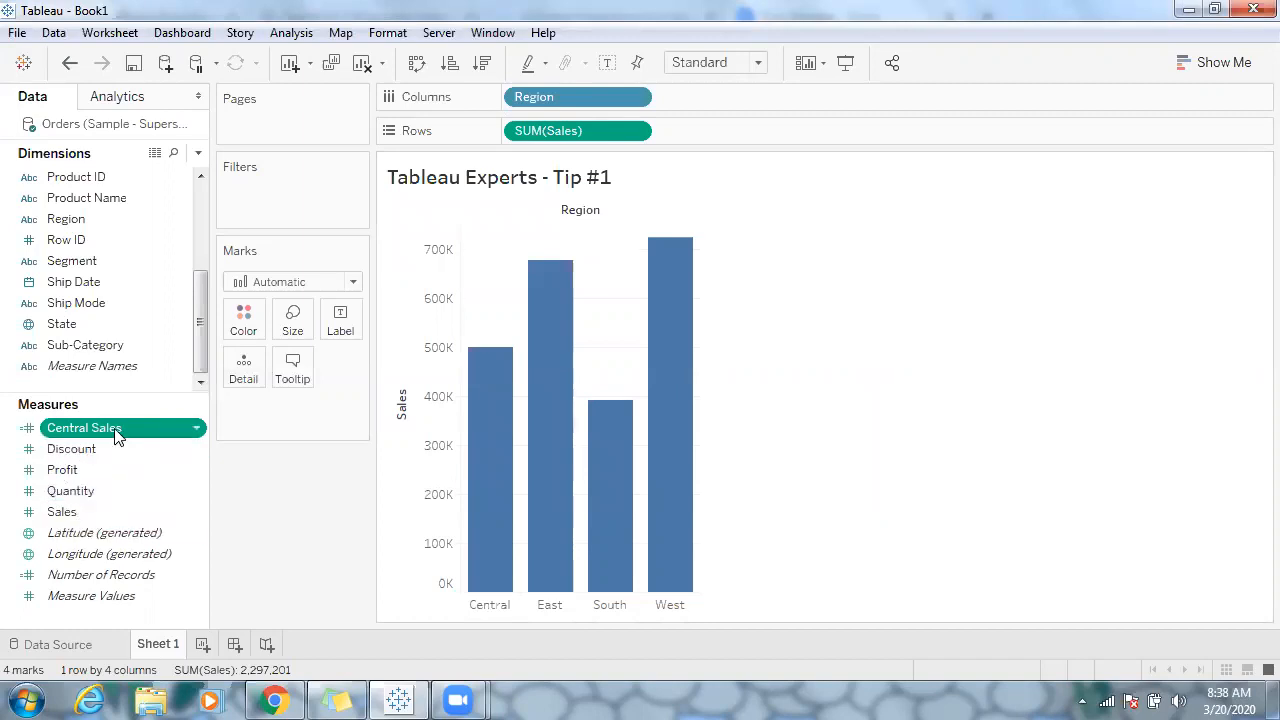
# Write the Central Sales default comment "This Cal field is created on top of Region"
pyautogui.rightClick(84, 428)
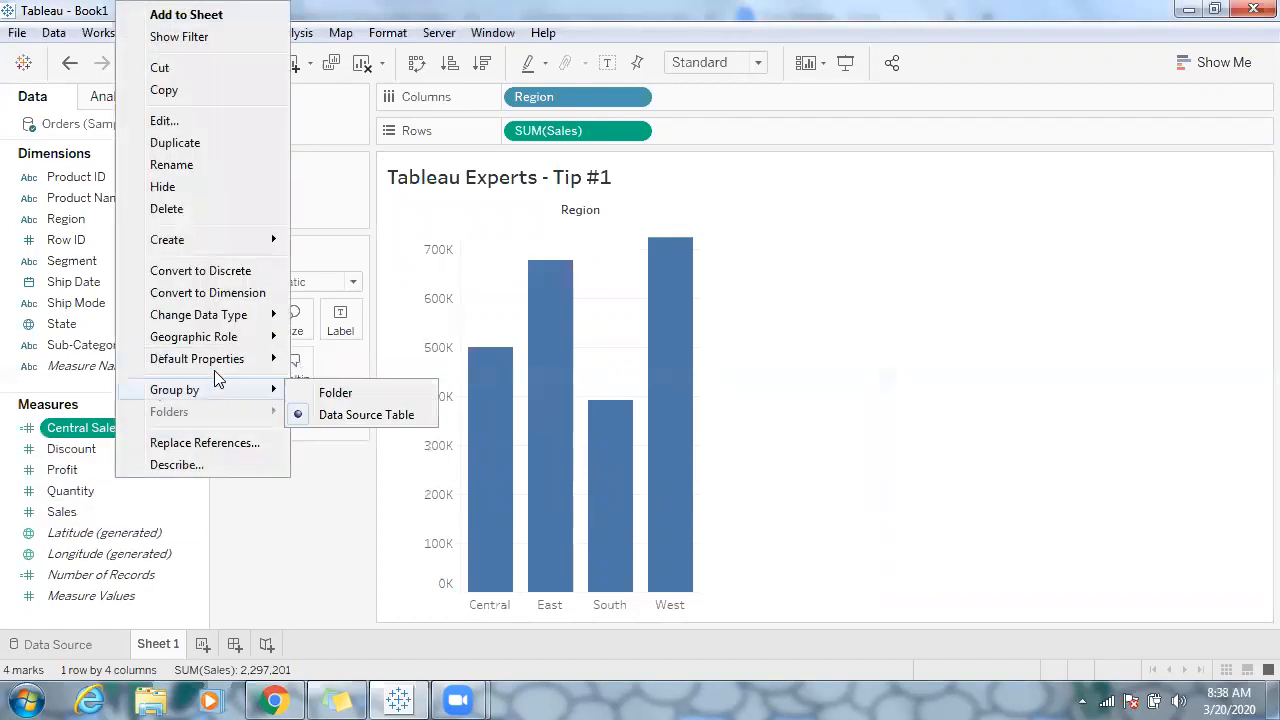
pyautogui.moveTo(196, 360)
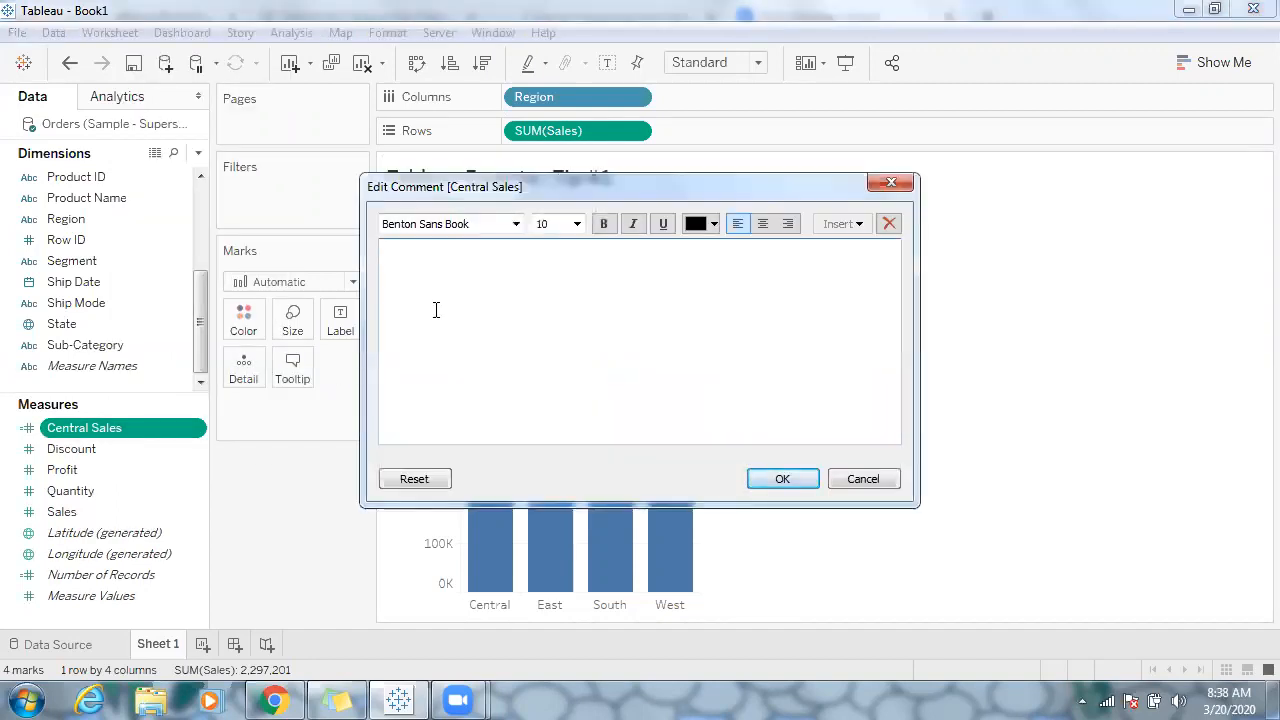
pyautogui.write('This Cal')
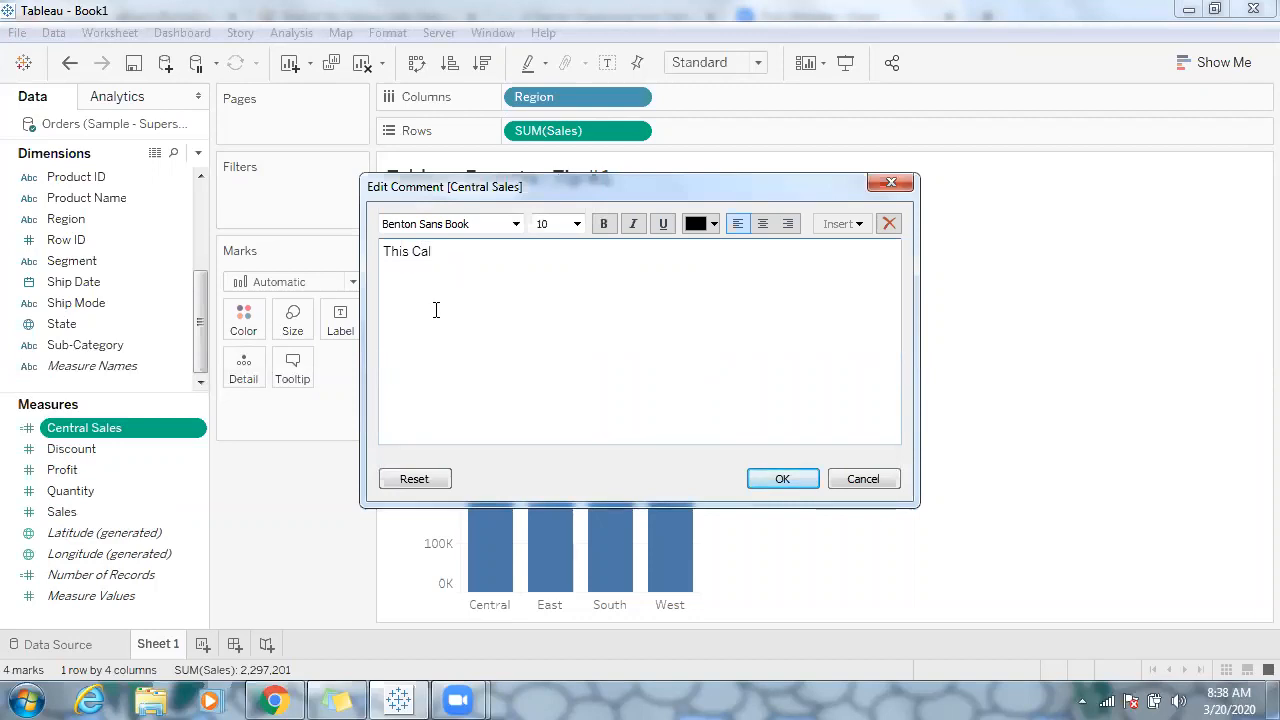
pyautogui.write('field i')
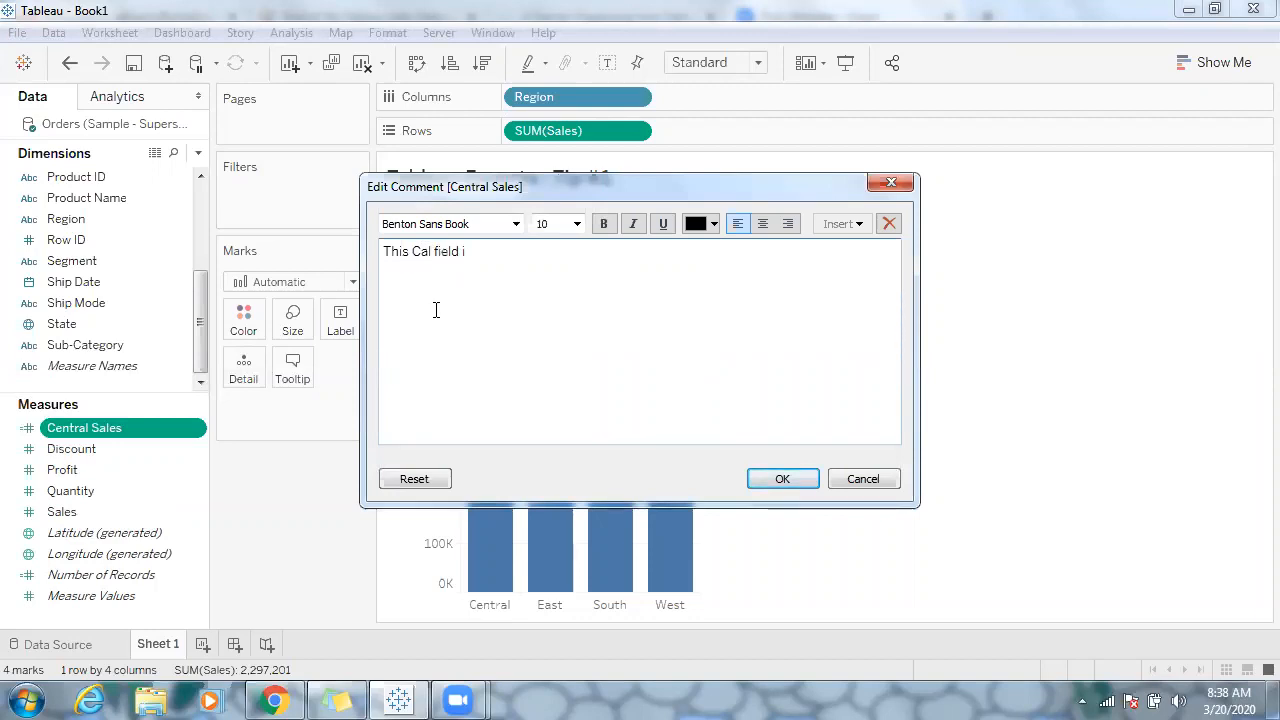
pyautogui.write('s created')
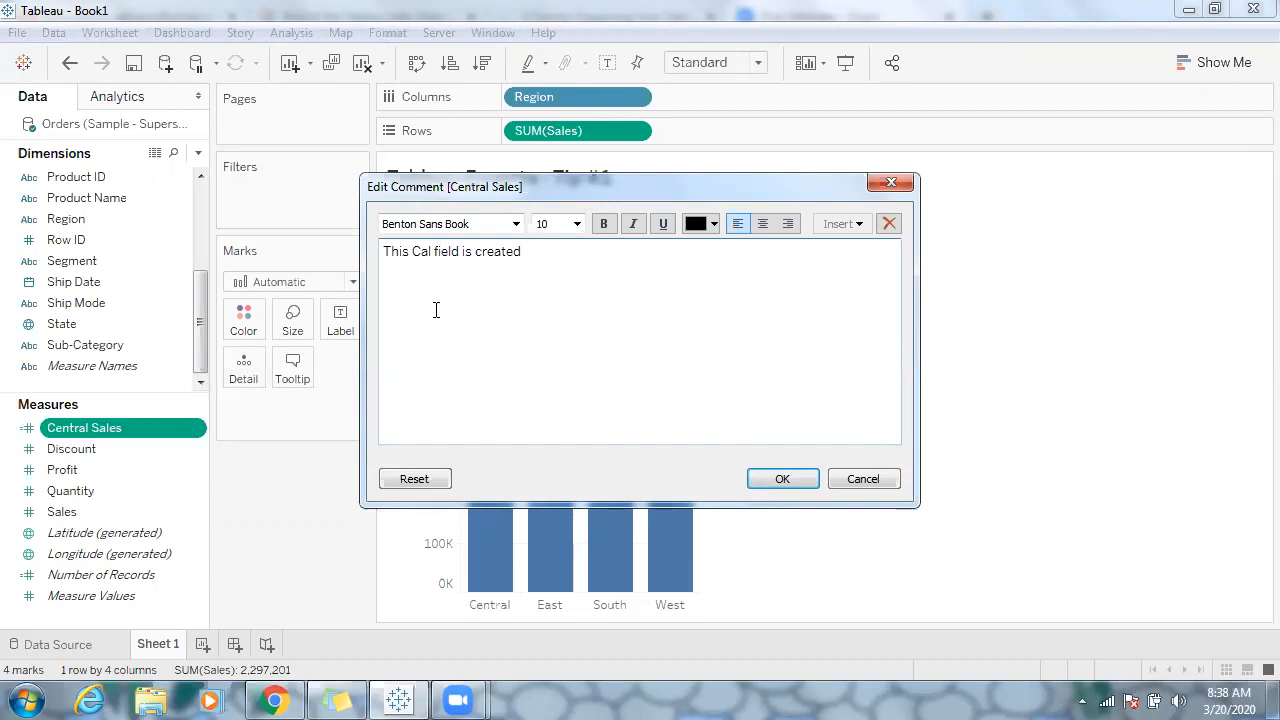
pyautogui.write('on top of Region')
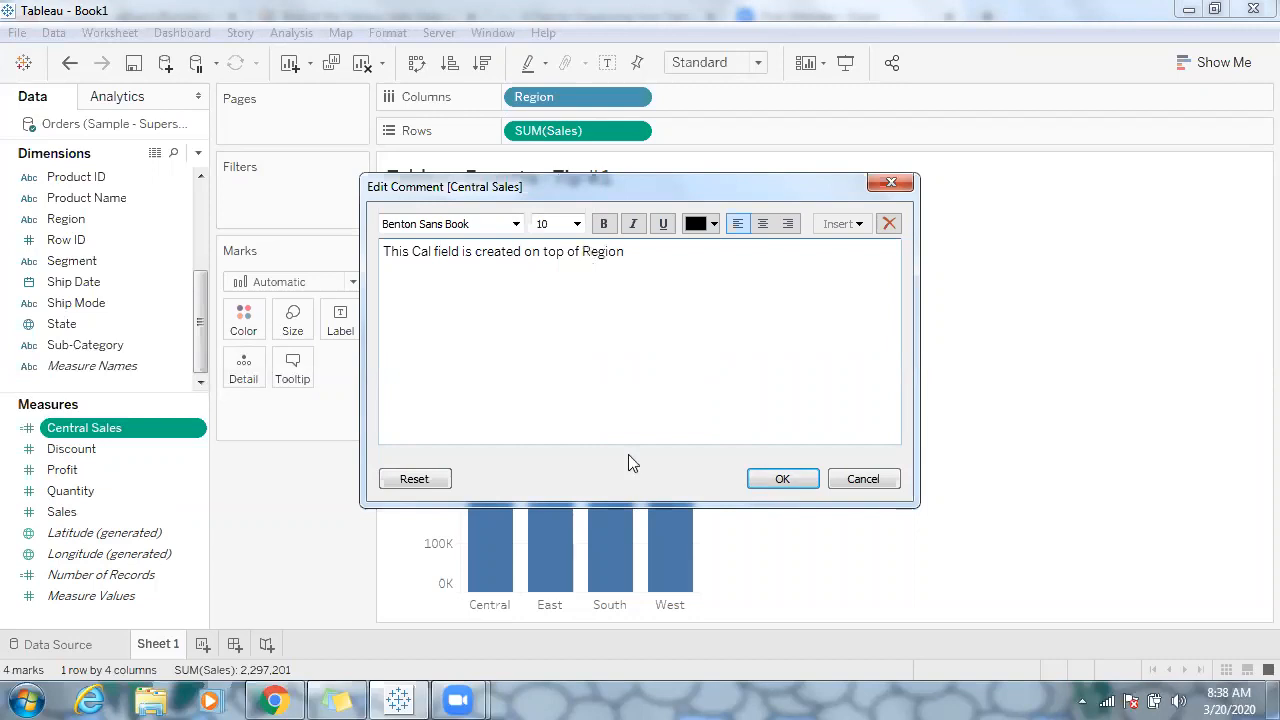
# Save the Central Sales comment, then look over SUM(Sales), Quantity and Sales fields
pyautogui.click(782, 478)
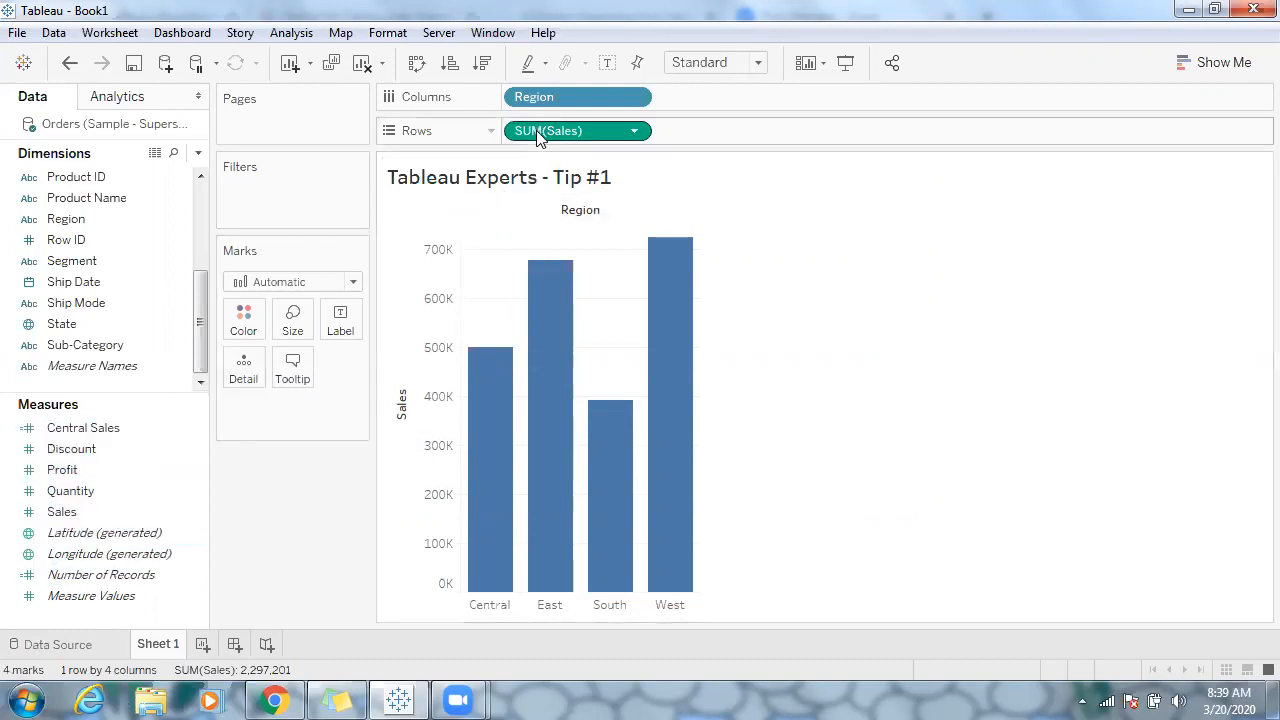
pyautogui.click(70, 490)
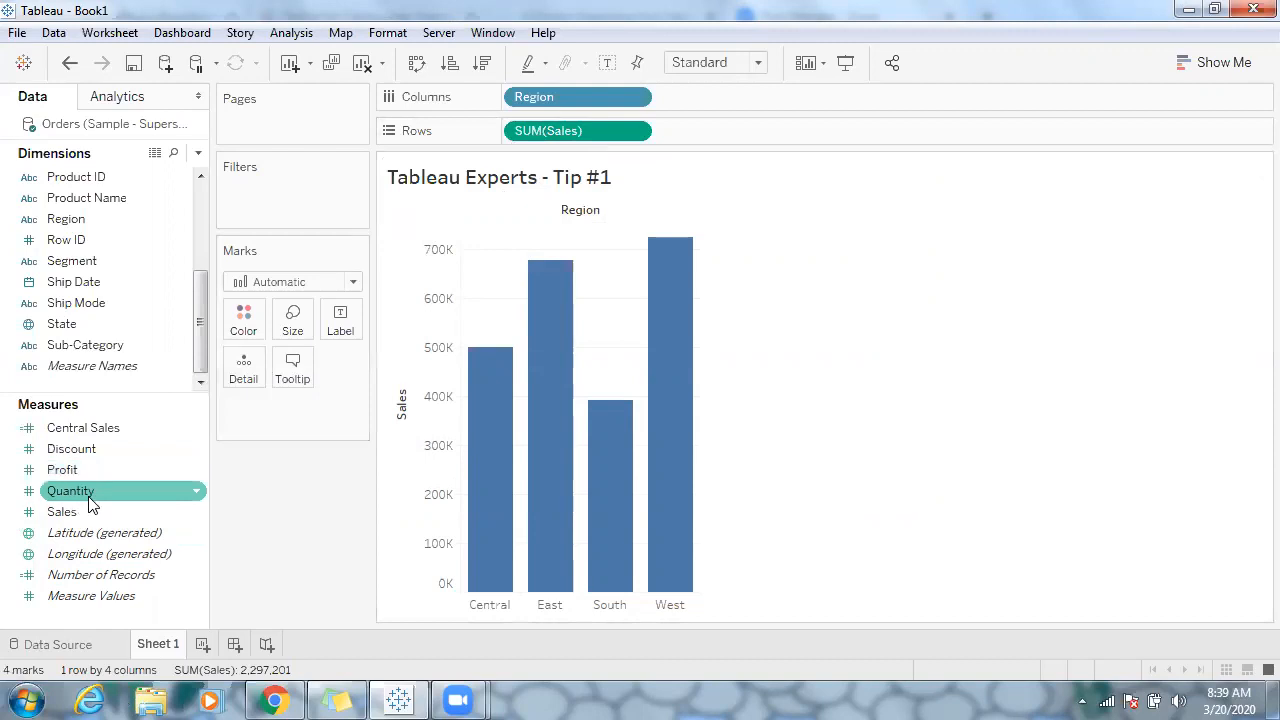
pyautogui.click(62, 512)
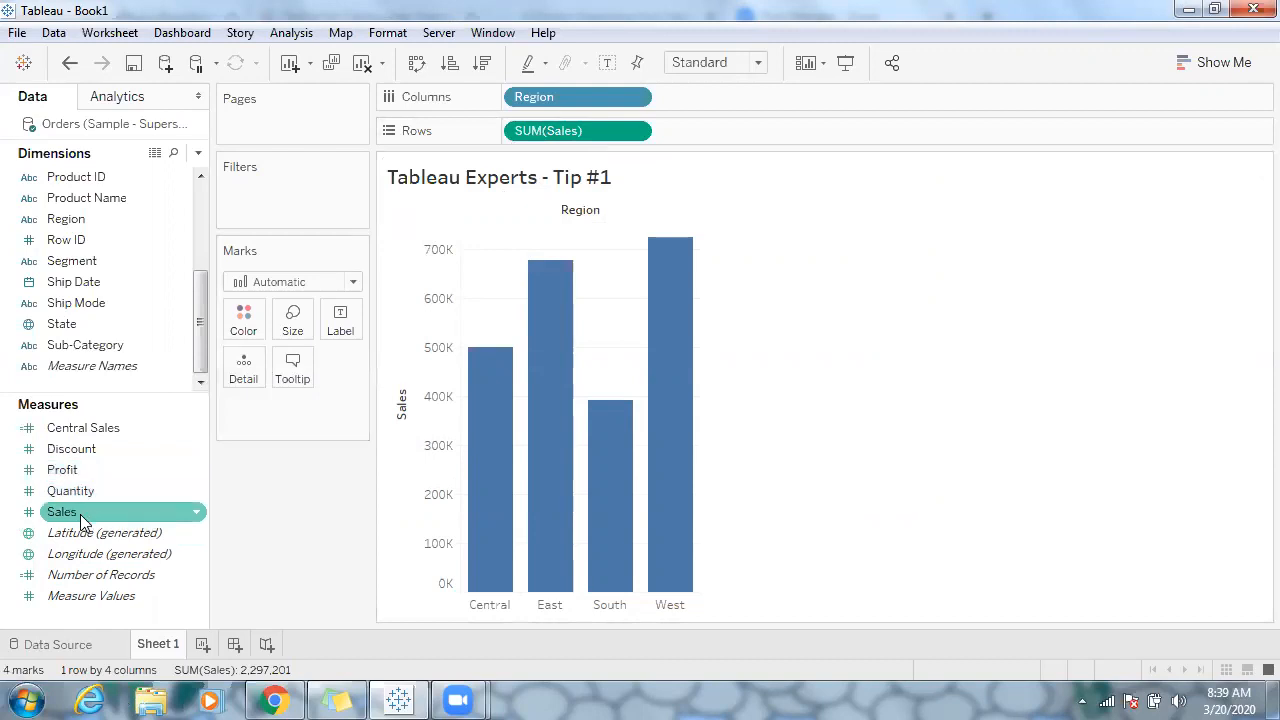
pyautogui.click(84, 428)
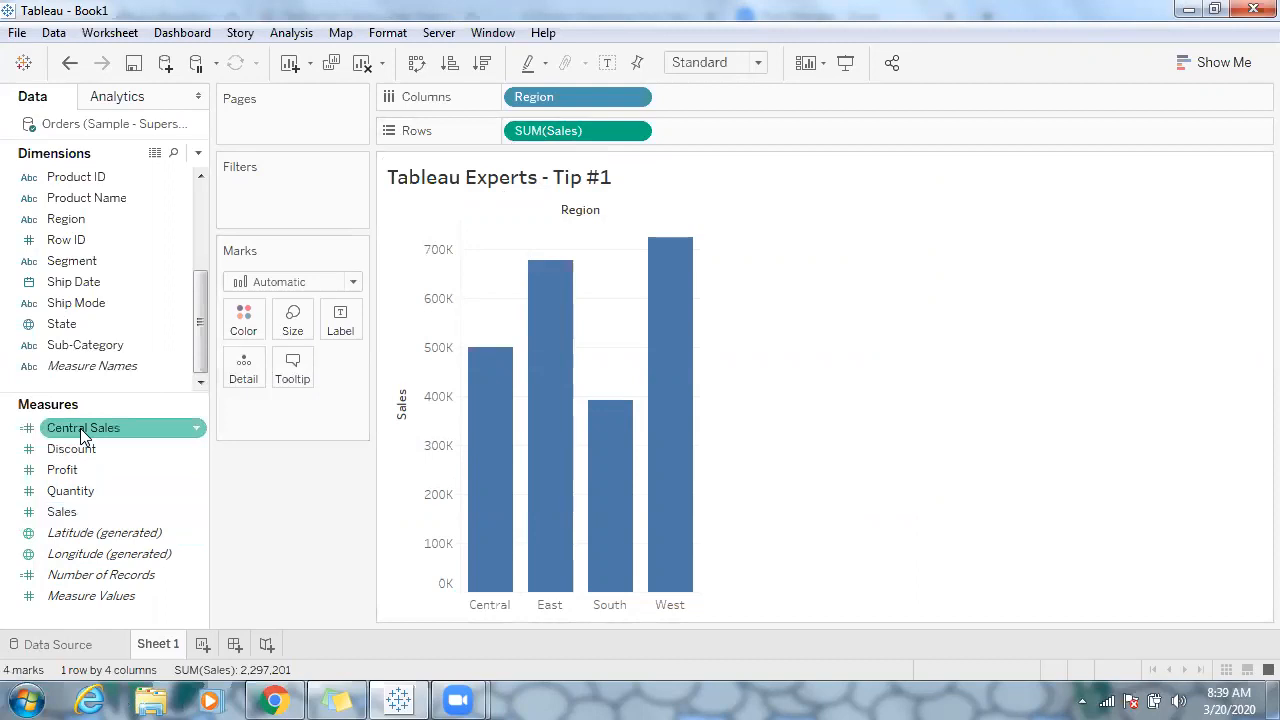
# Show Central Sales's default aggregation choices (Sum, Average, Median, Count), with Sum set
pyautogui.rightClick(84, 428)
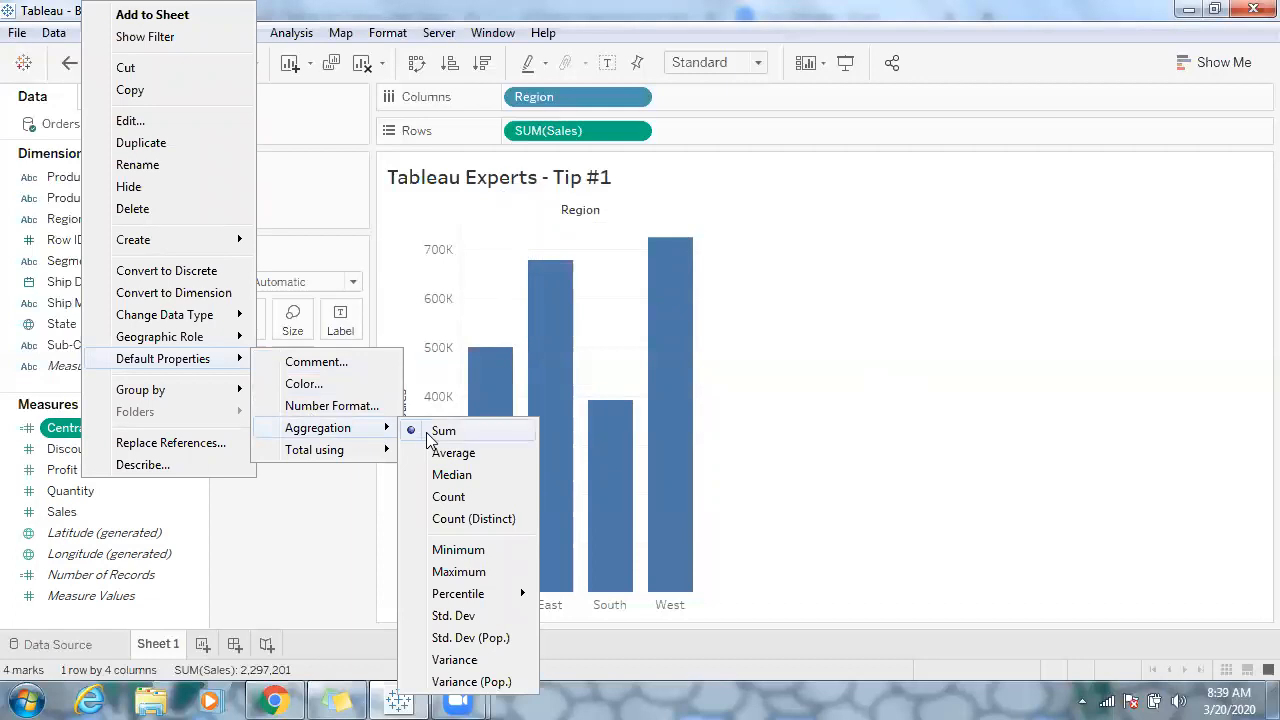
pyautogui.moveTo(448, 496)
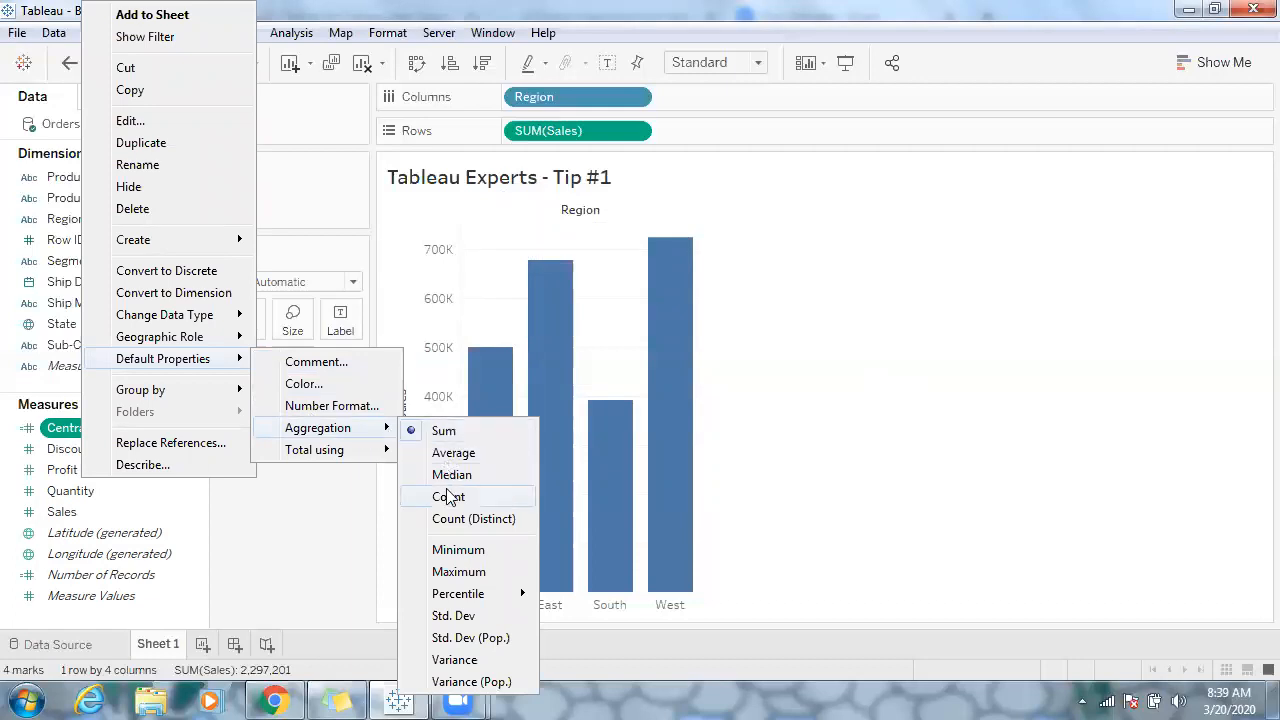
pyautogui.moveTo(452, 452)
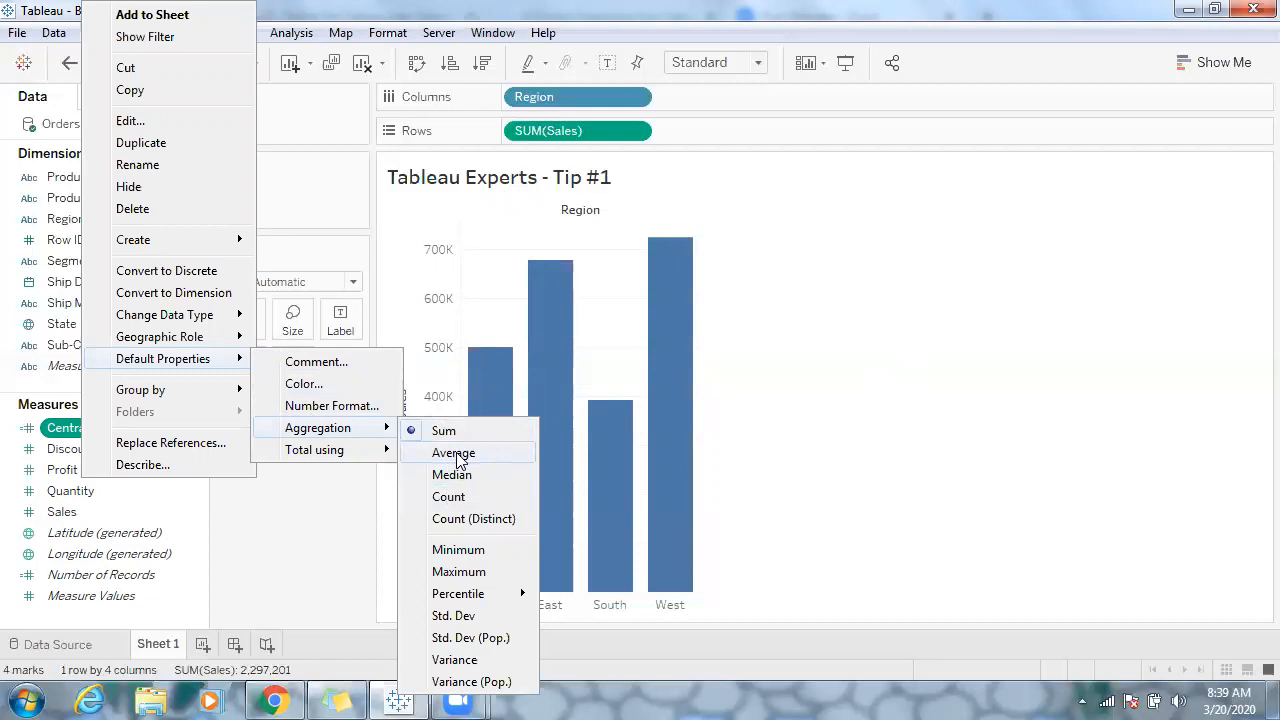